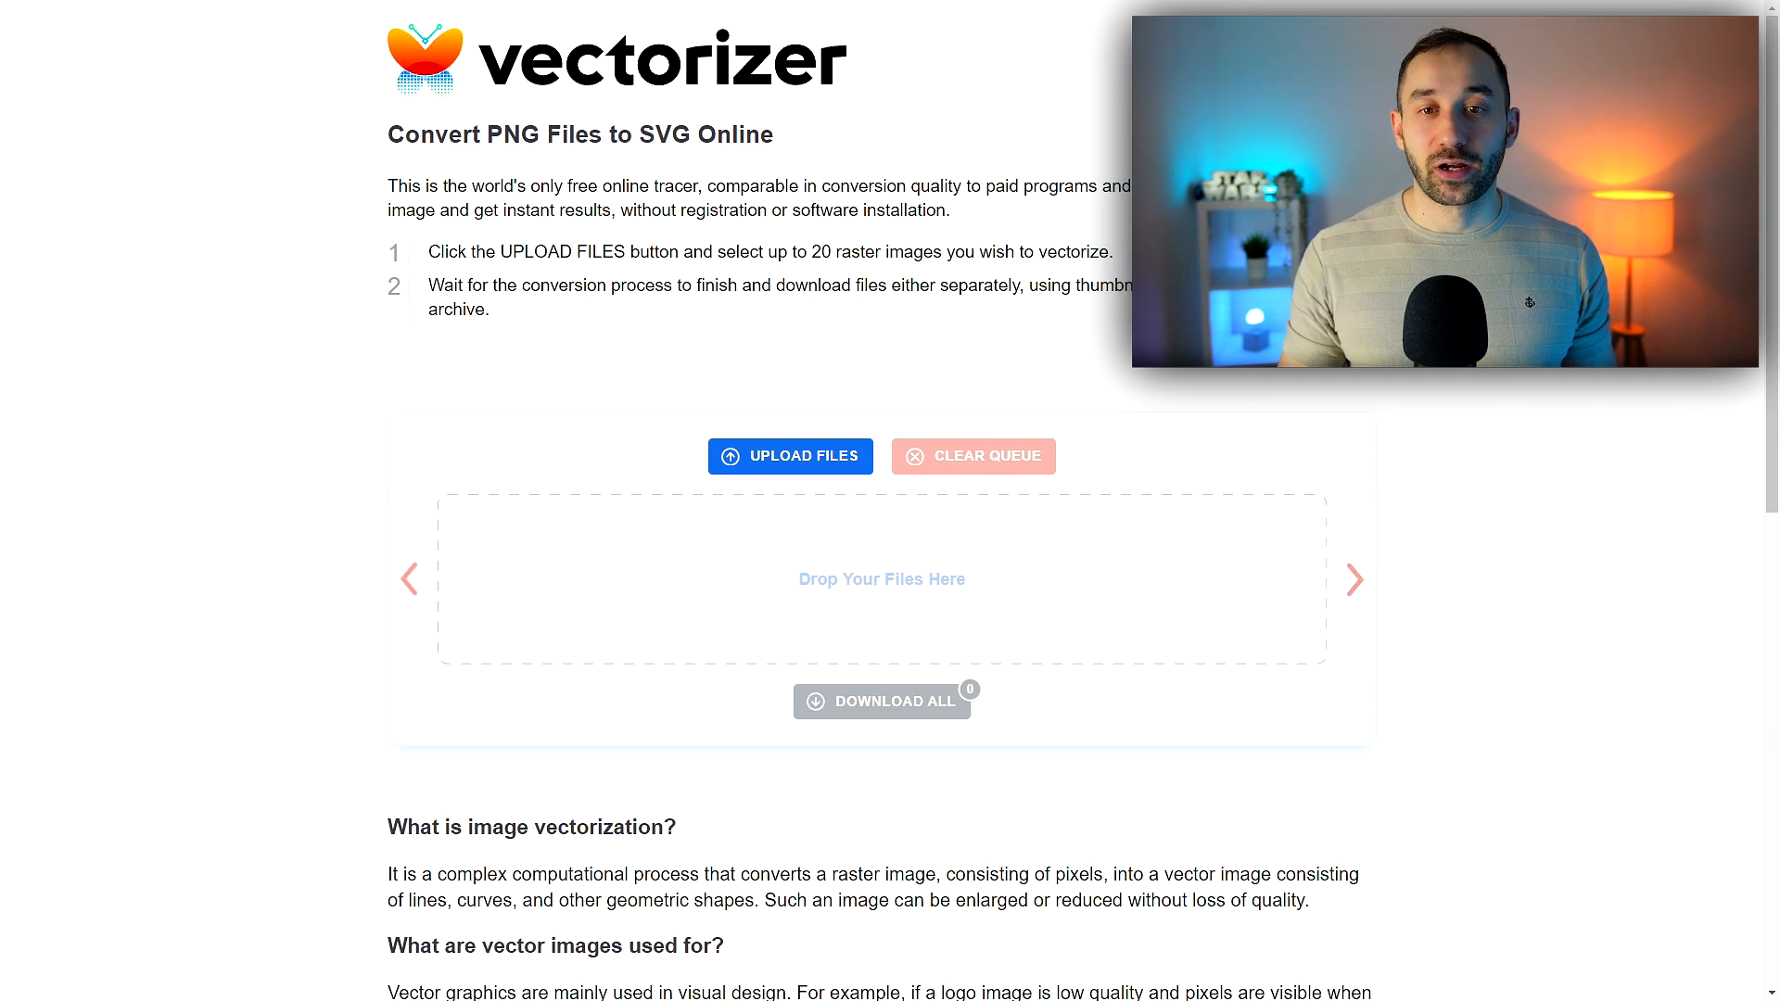
{"action": "mouse_move", "coordinate": [558, 625]}
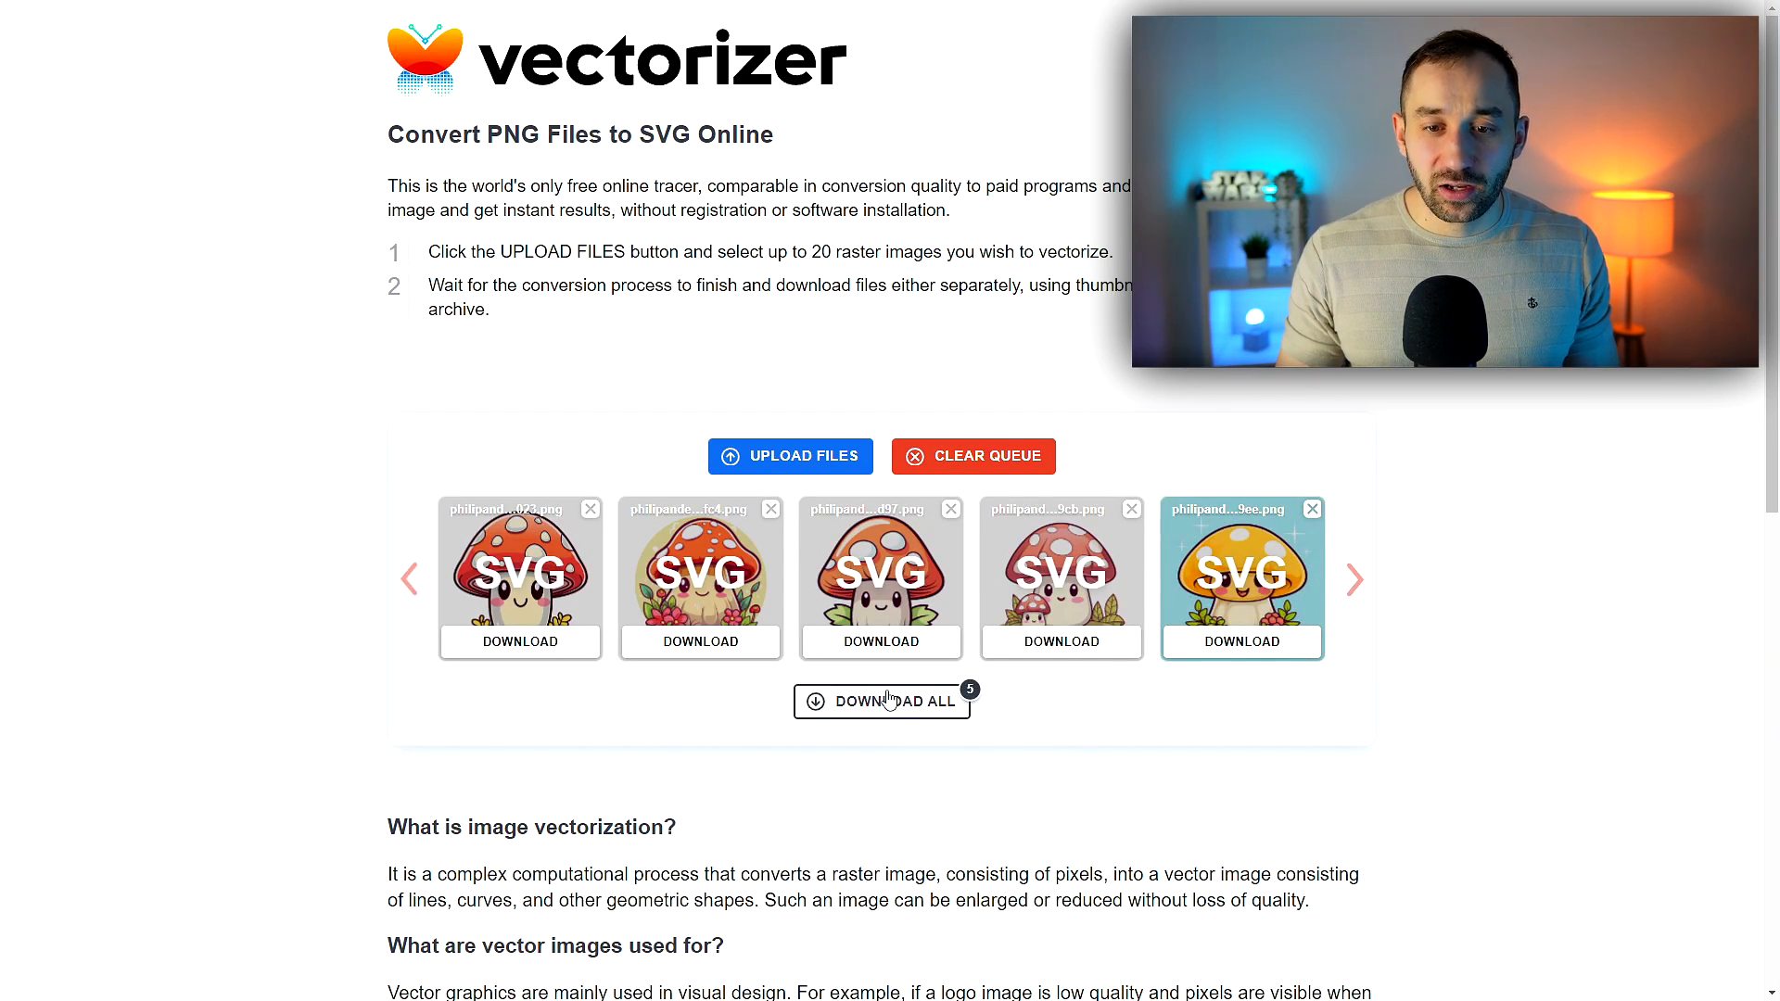
Step: Download all five converted mushroom SVG files at once
{"action": "left_click", "coordinate": [881, 701]}
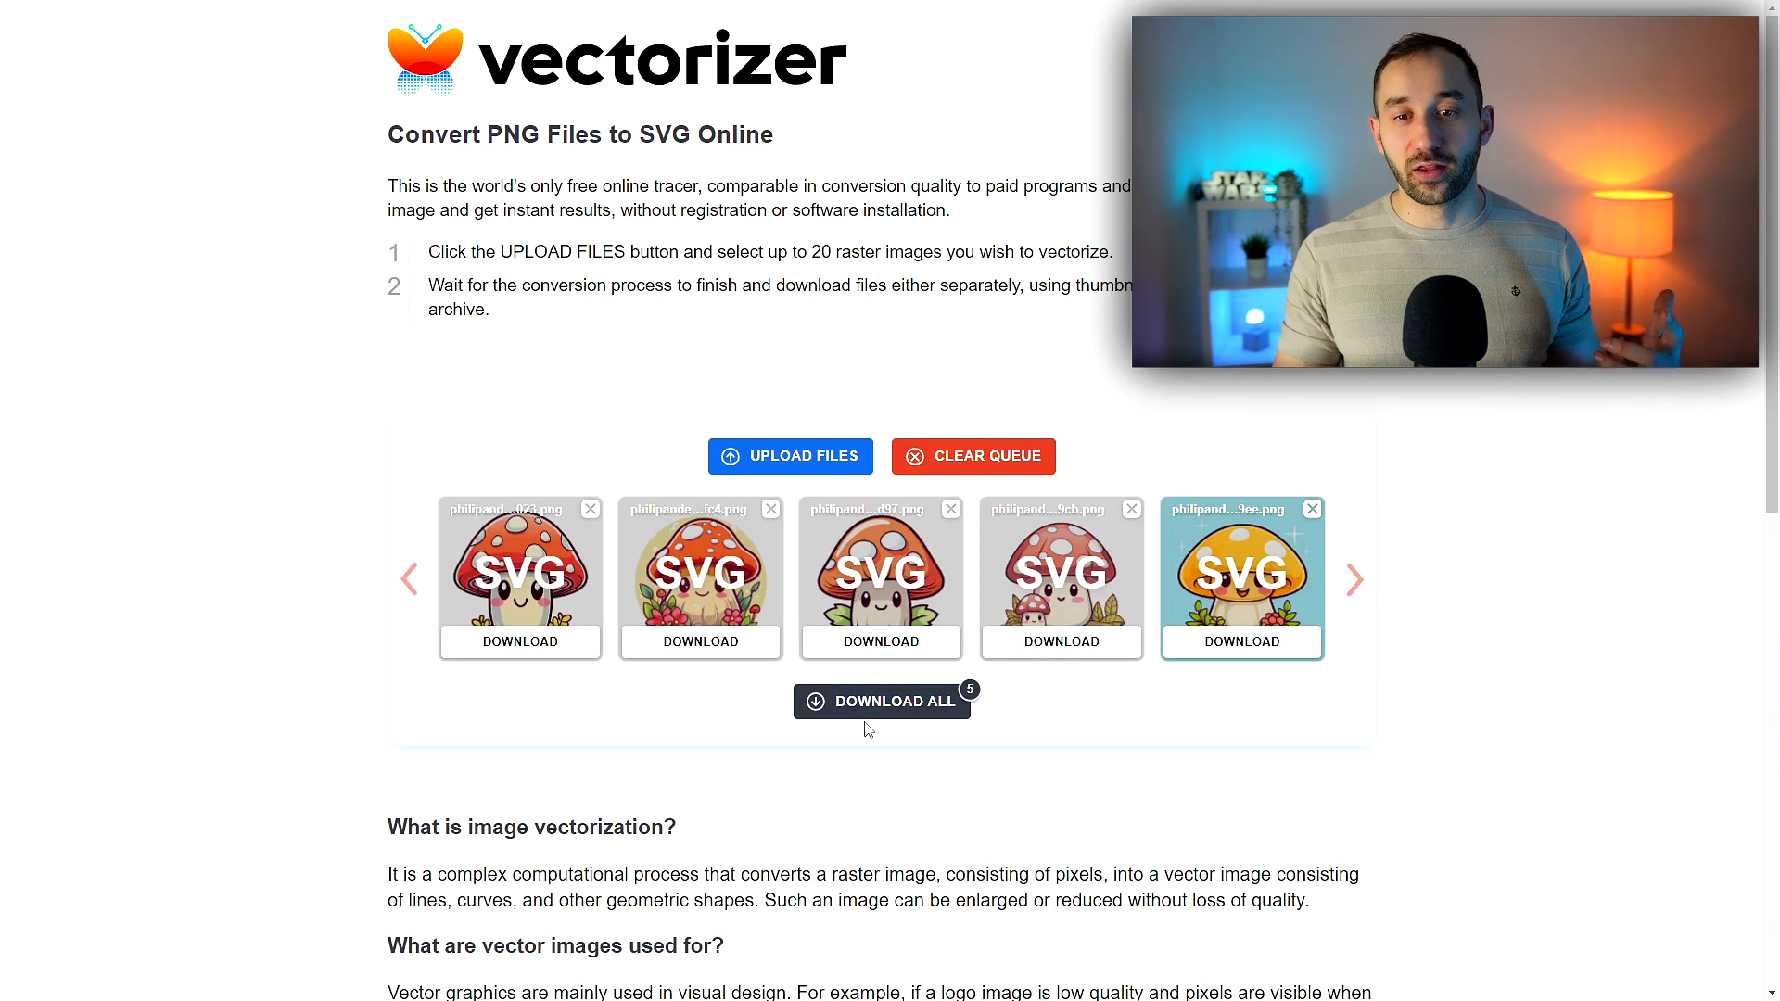
{"action": "mouse_move", "coordinate": [858, 734]}
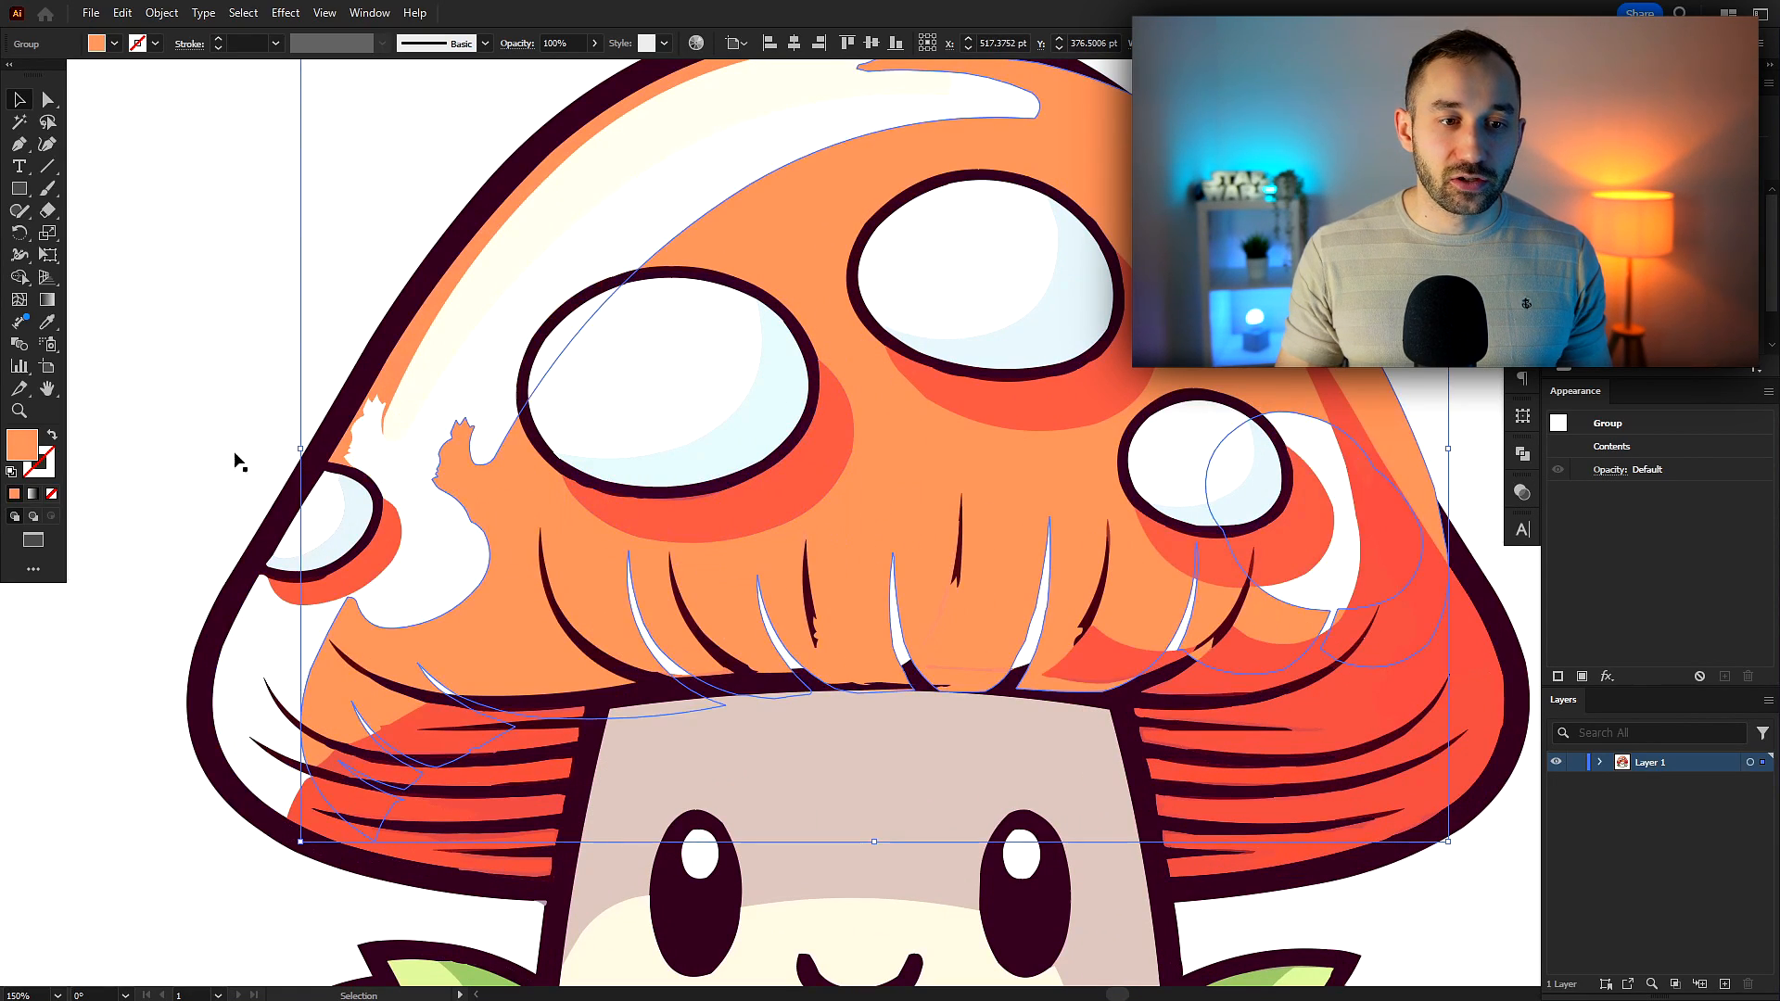
Step: Recolour the mushroom cap's orange fill to a pale peach shade via the Color Picker
{"action": "double_click", "coordinate": [22, 446]}
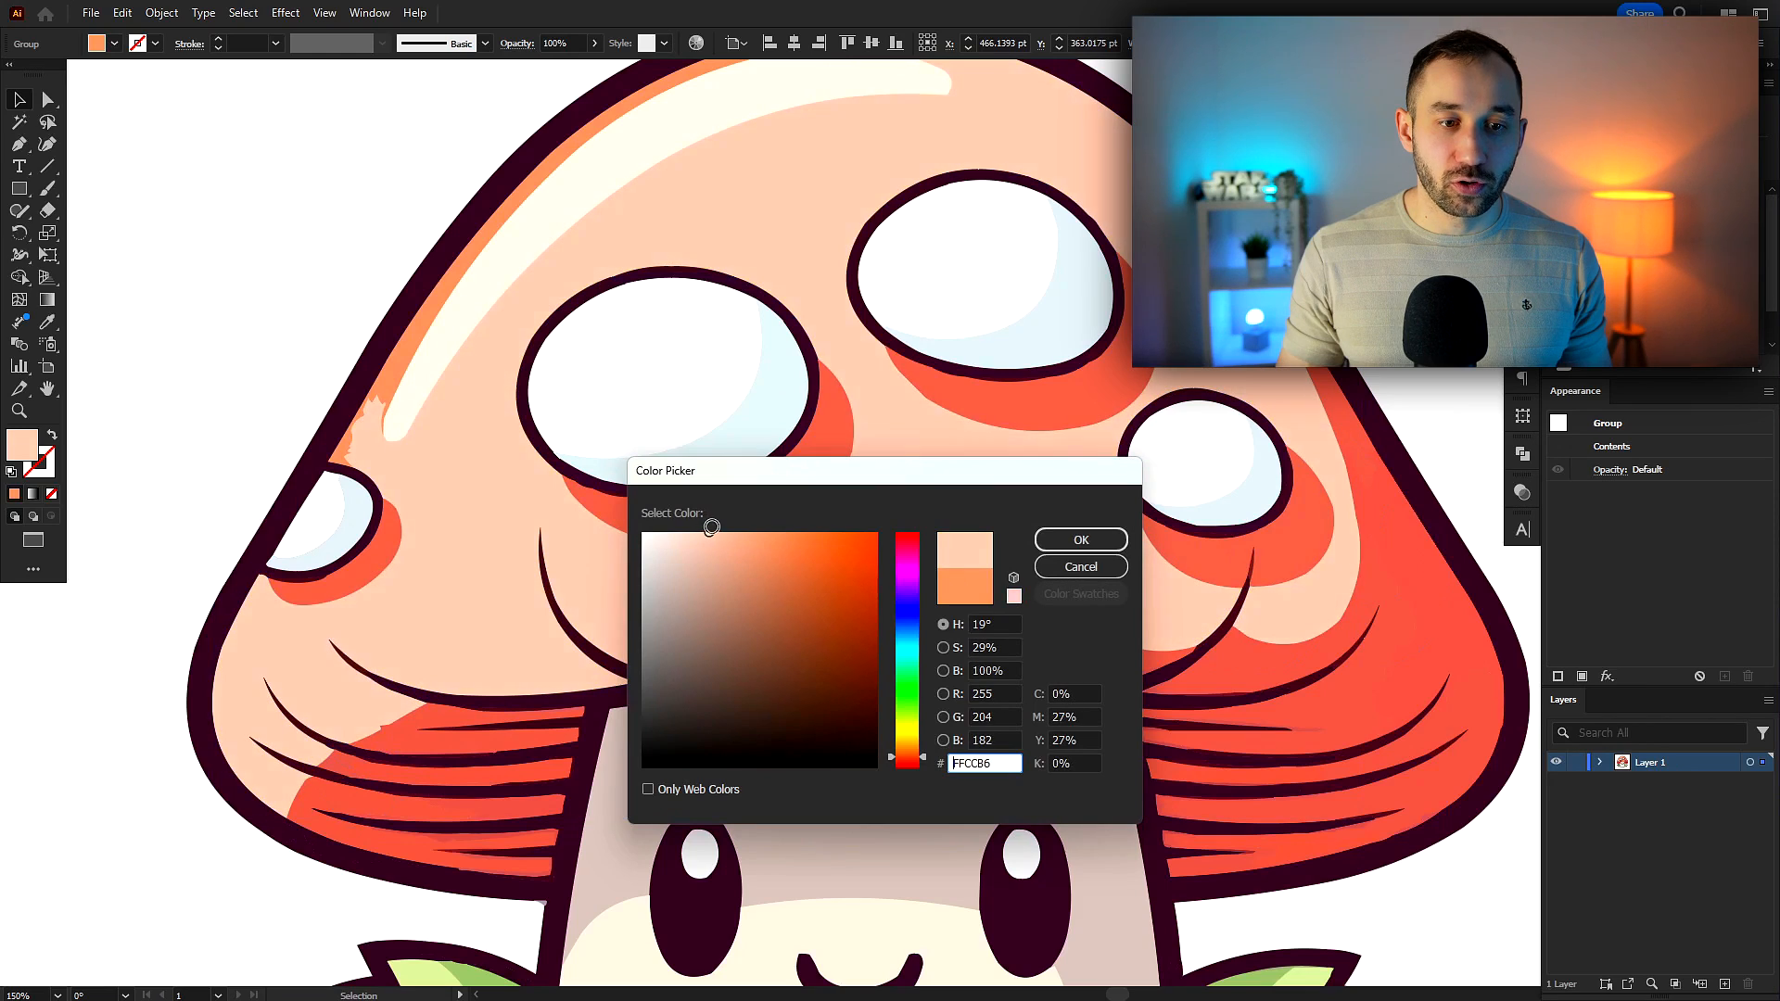
{"action": "left_click", "coordinate": [1079, 540]}
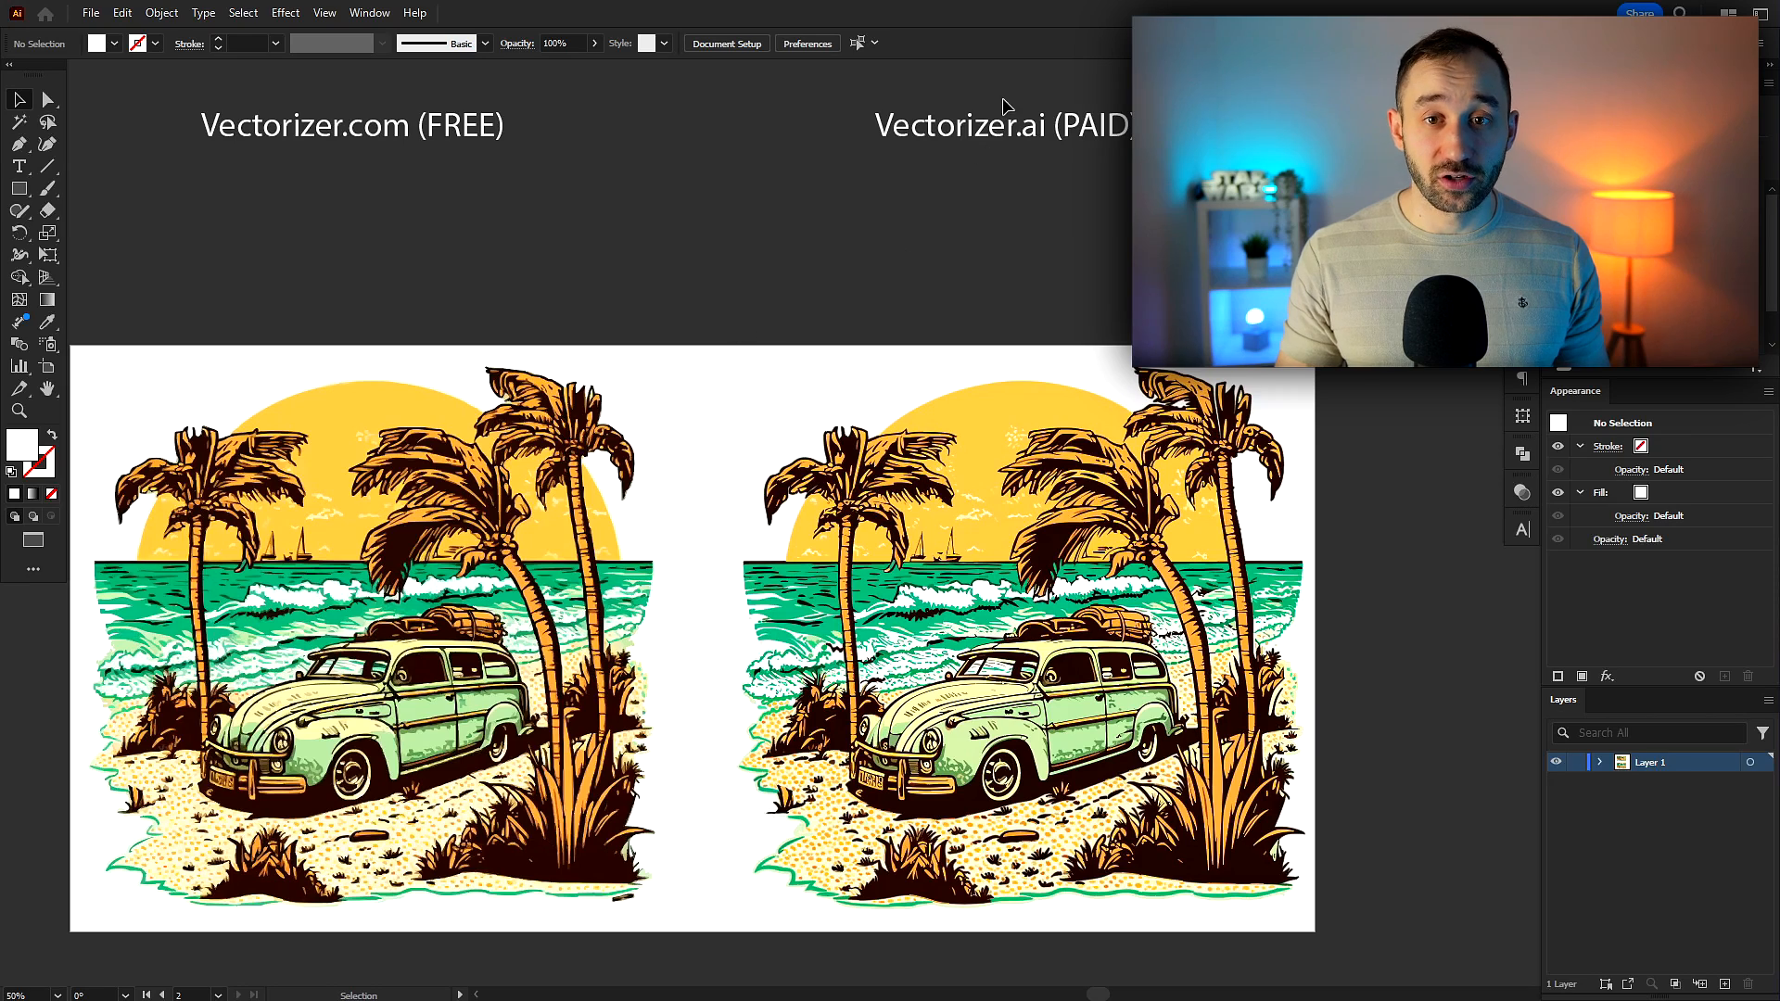
{"action": "mouse_move", "coordinate": [1088, 159]}
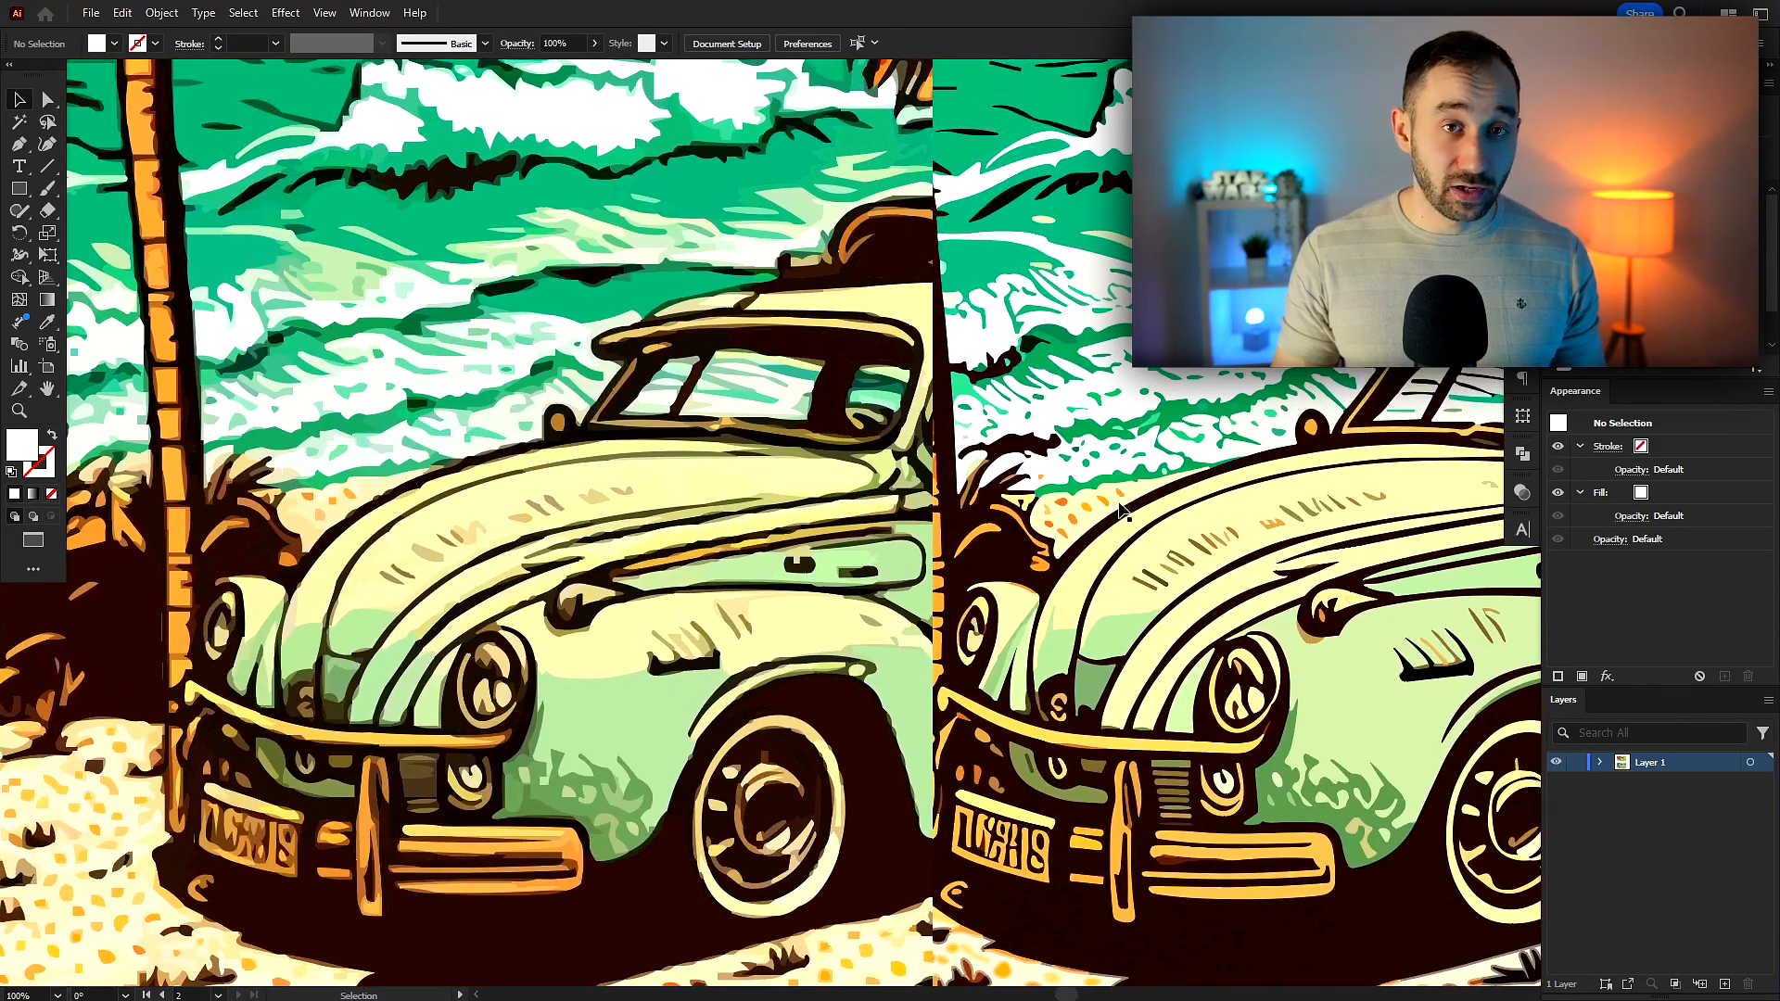
{"action": "mouse_move", "coordinate": [1187, 502]}
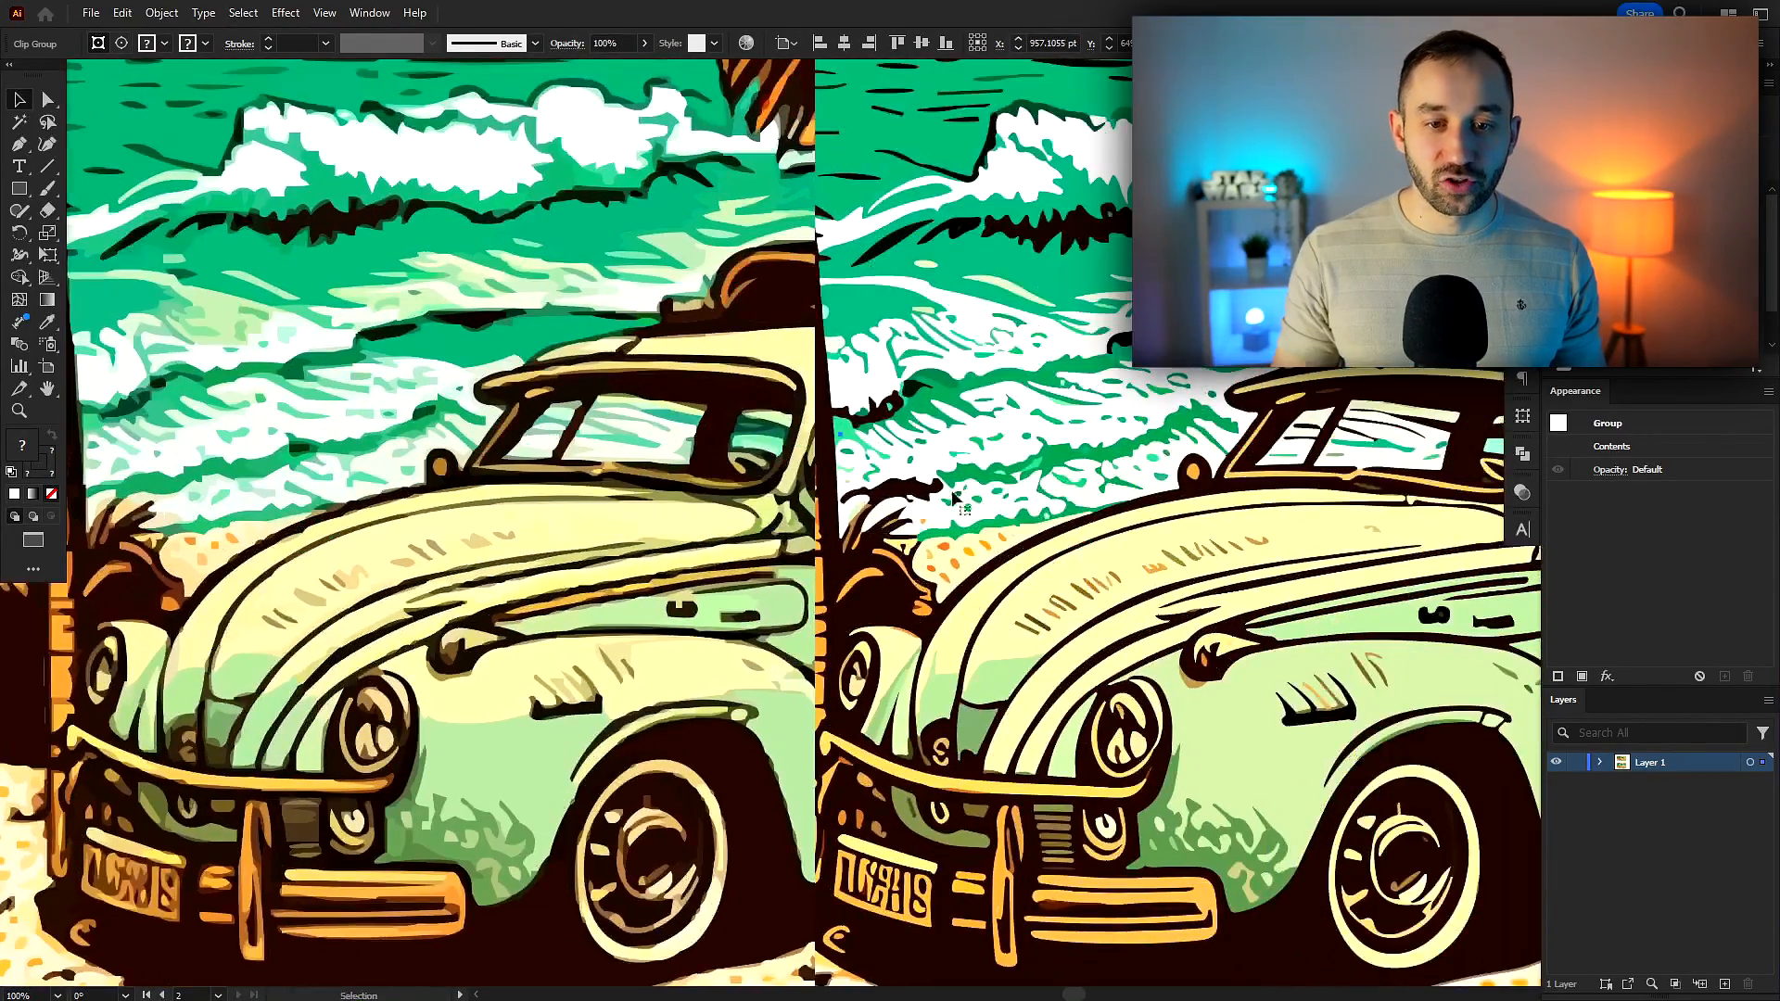
{"action": "mouse_move", "coordinate": [978, 523]}
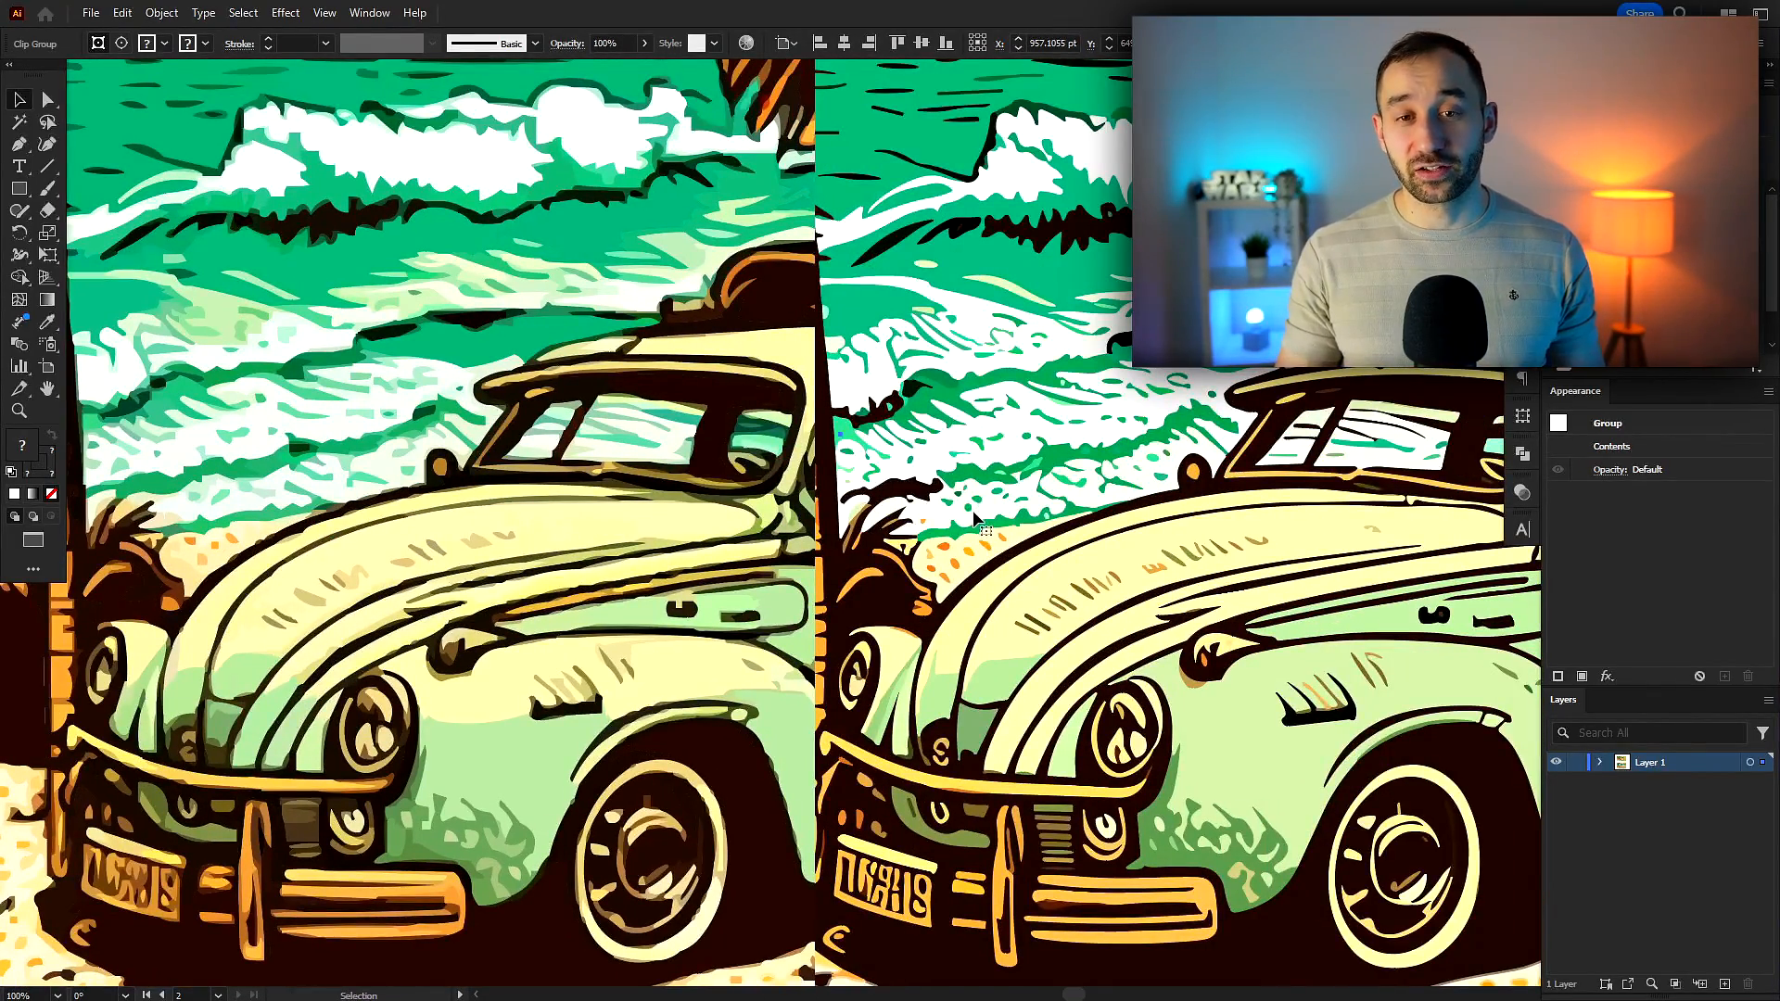
{"action": "mouse_move", "coordinate": [1000, 443]}
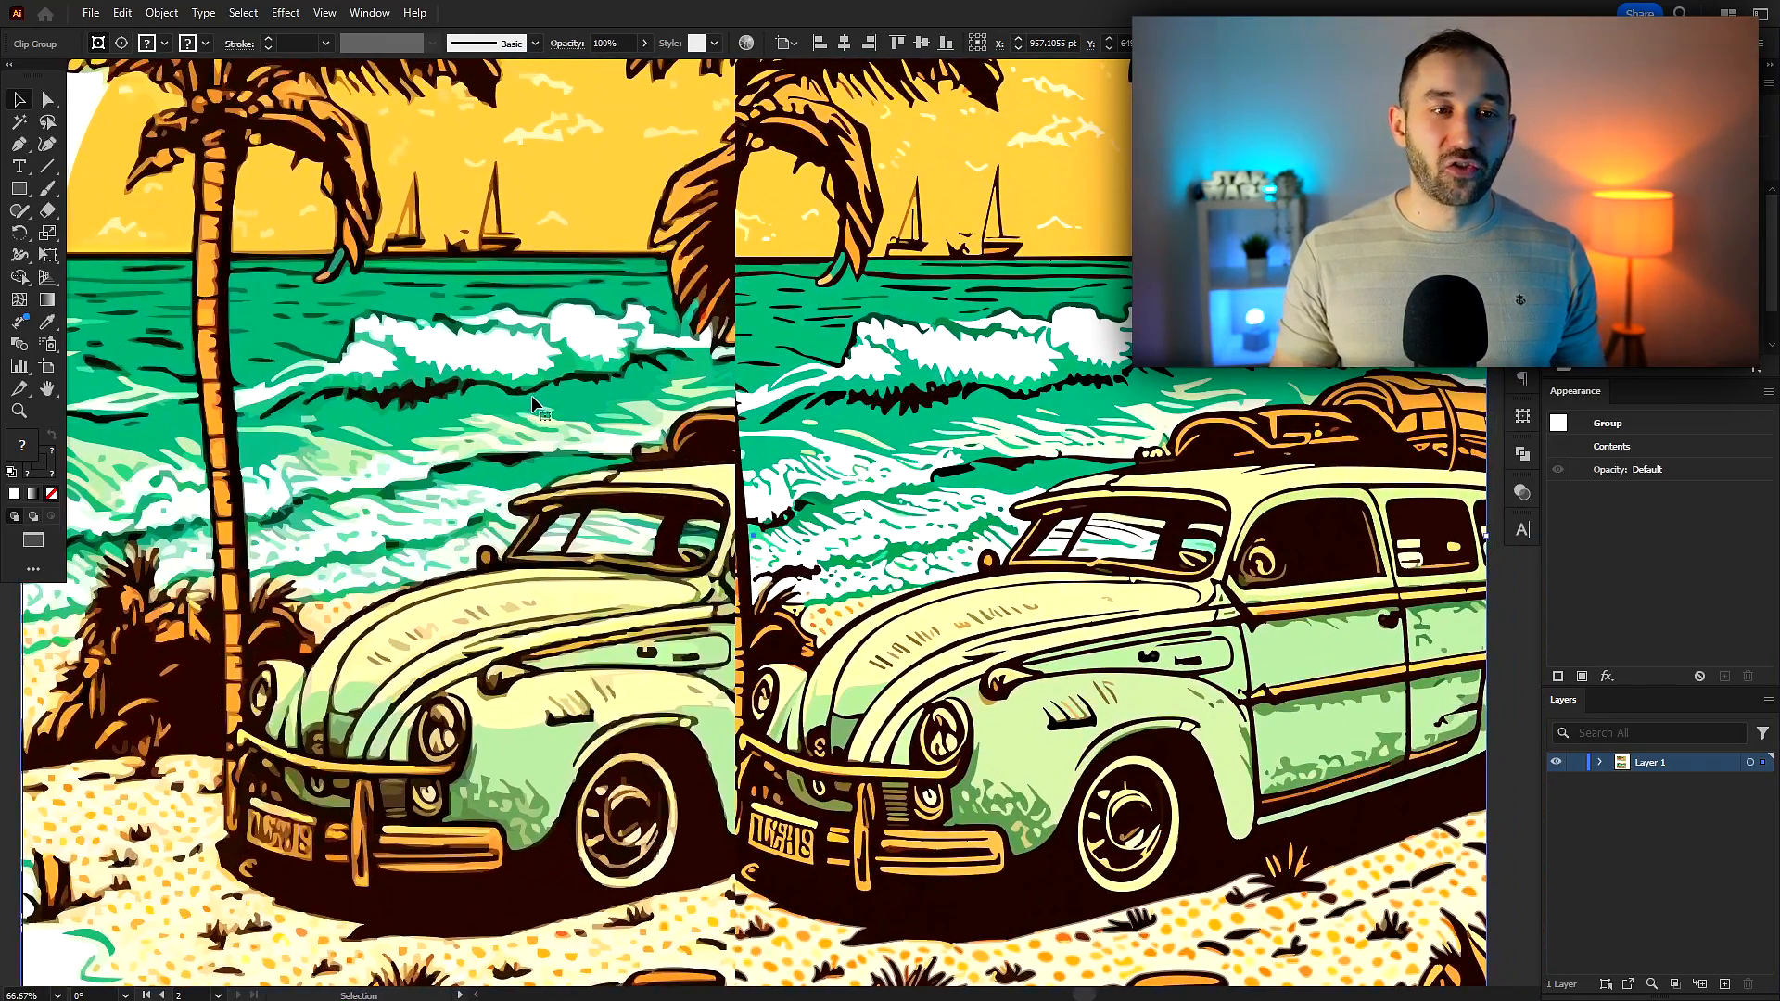
{"action": "mouse_move", "coordinate": [512, 474]}
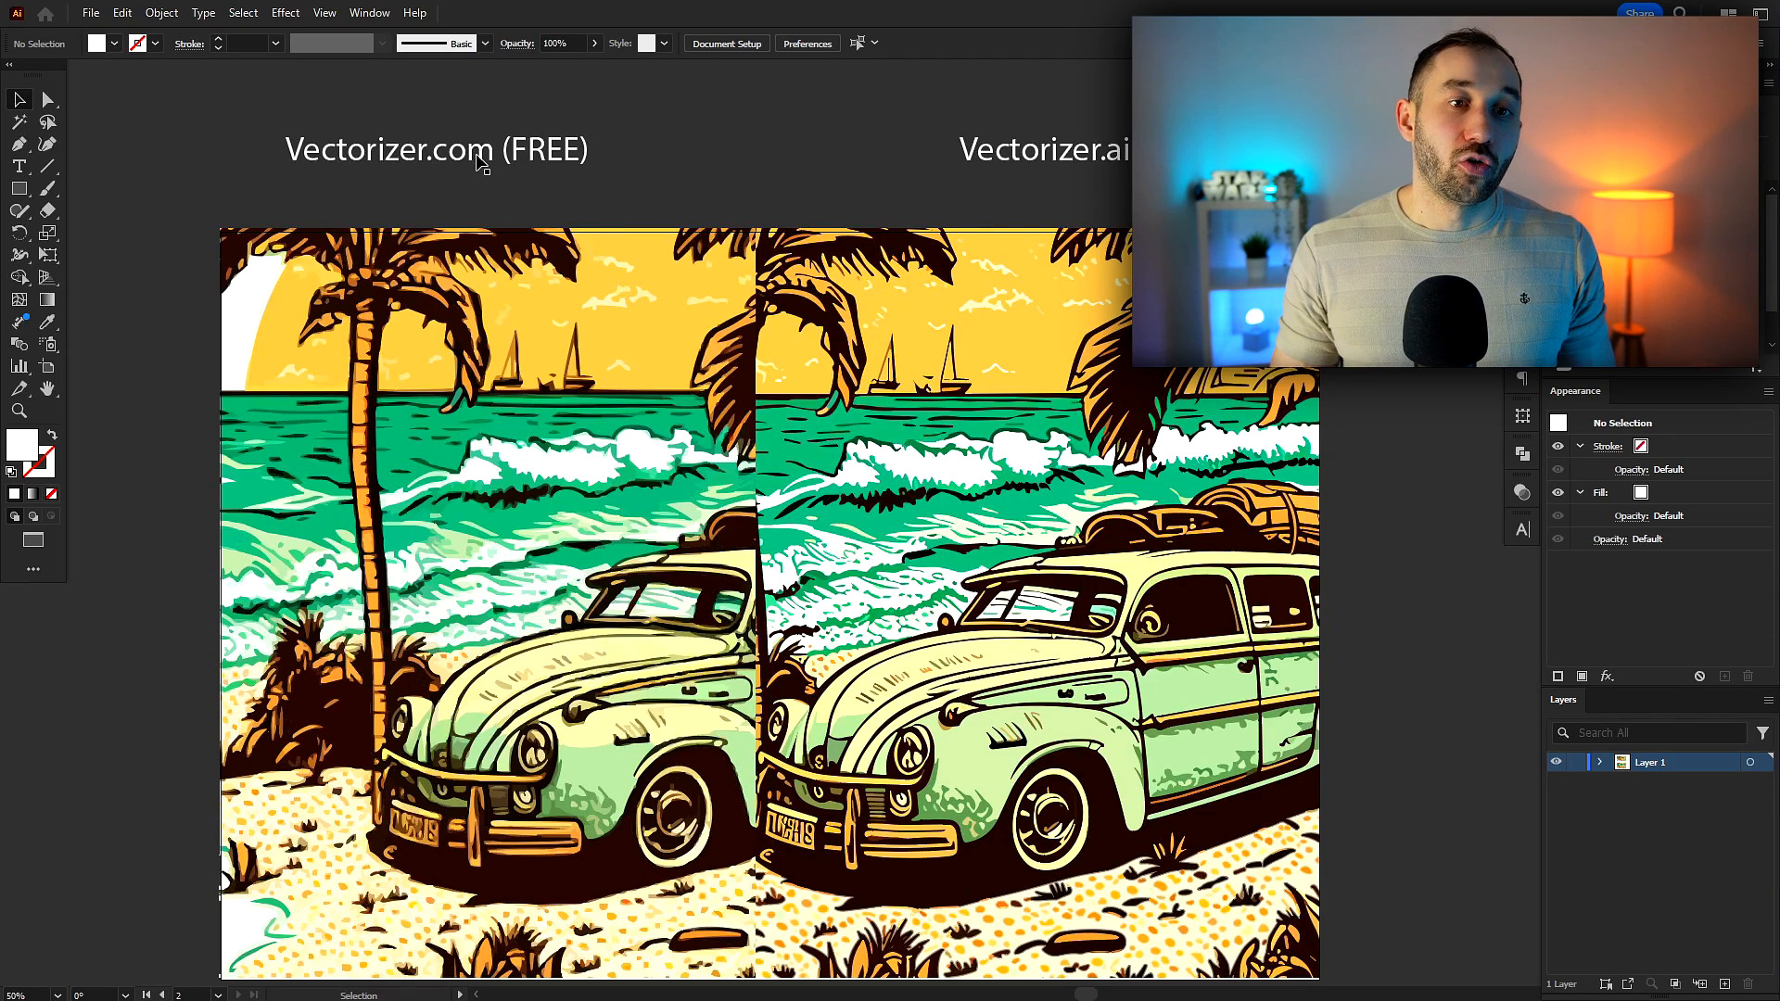
{"action": "mouse_move", "coordinate": [490, 175]}
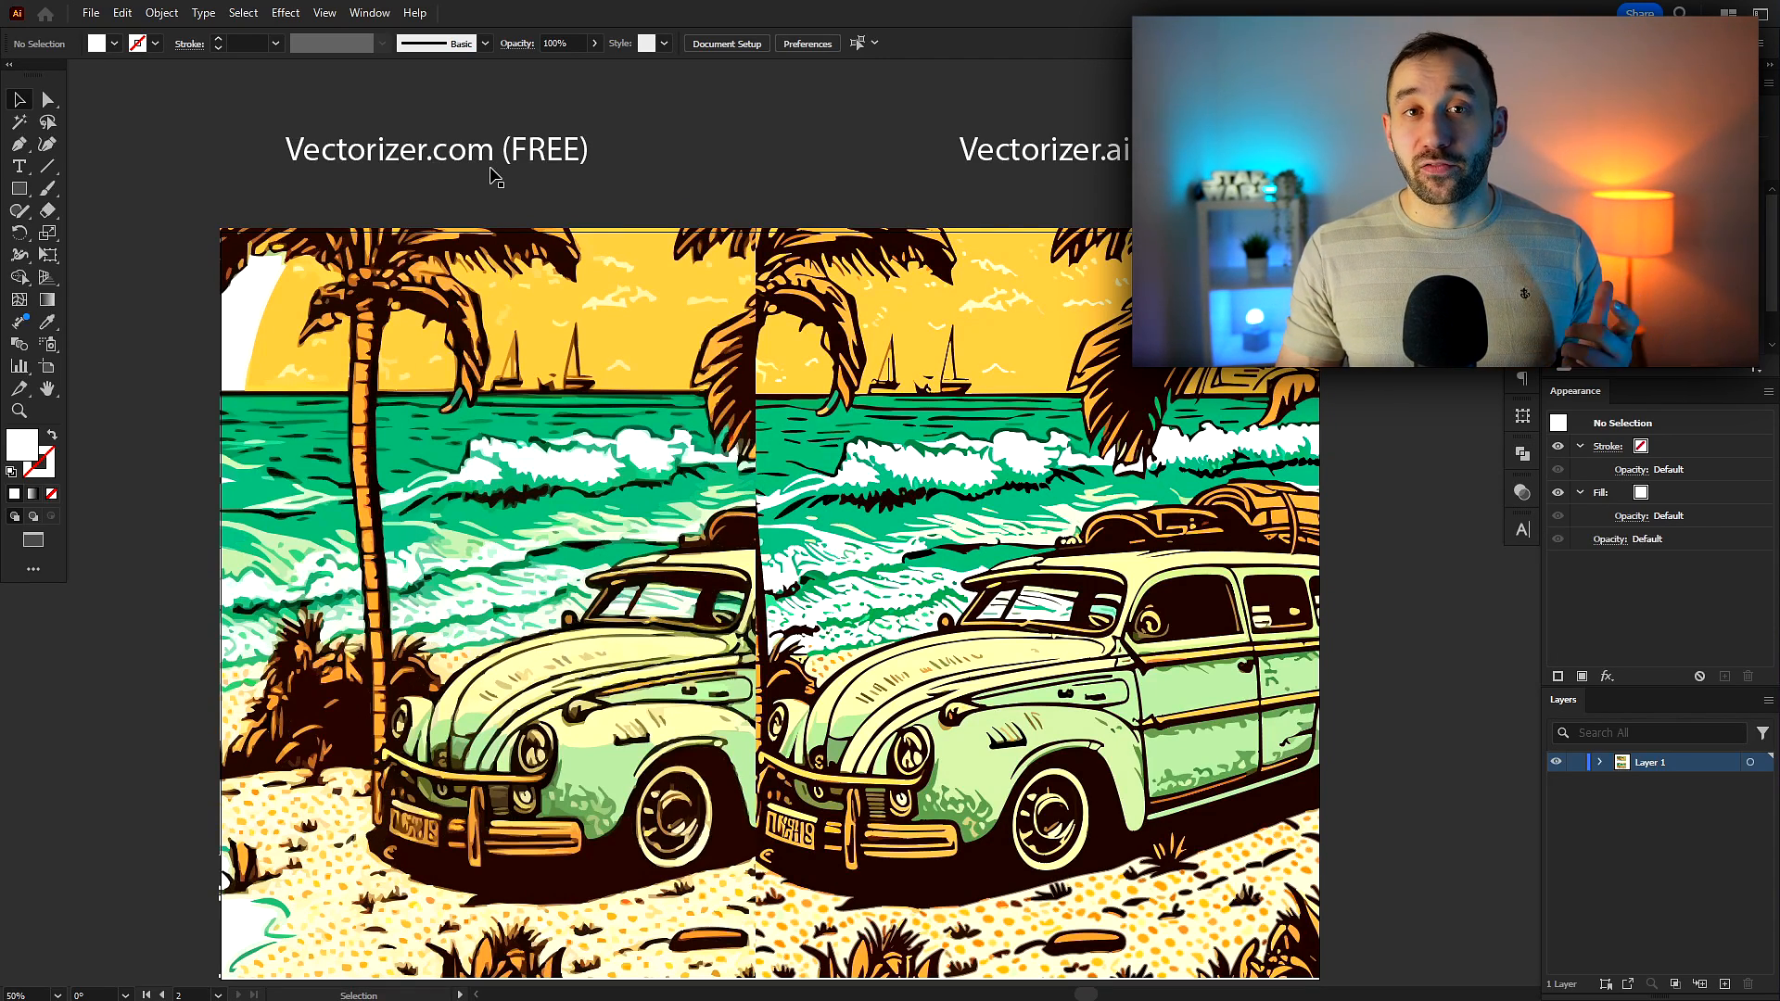
{"action": "mouse_move", "coordinate": [497, 193]}
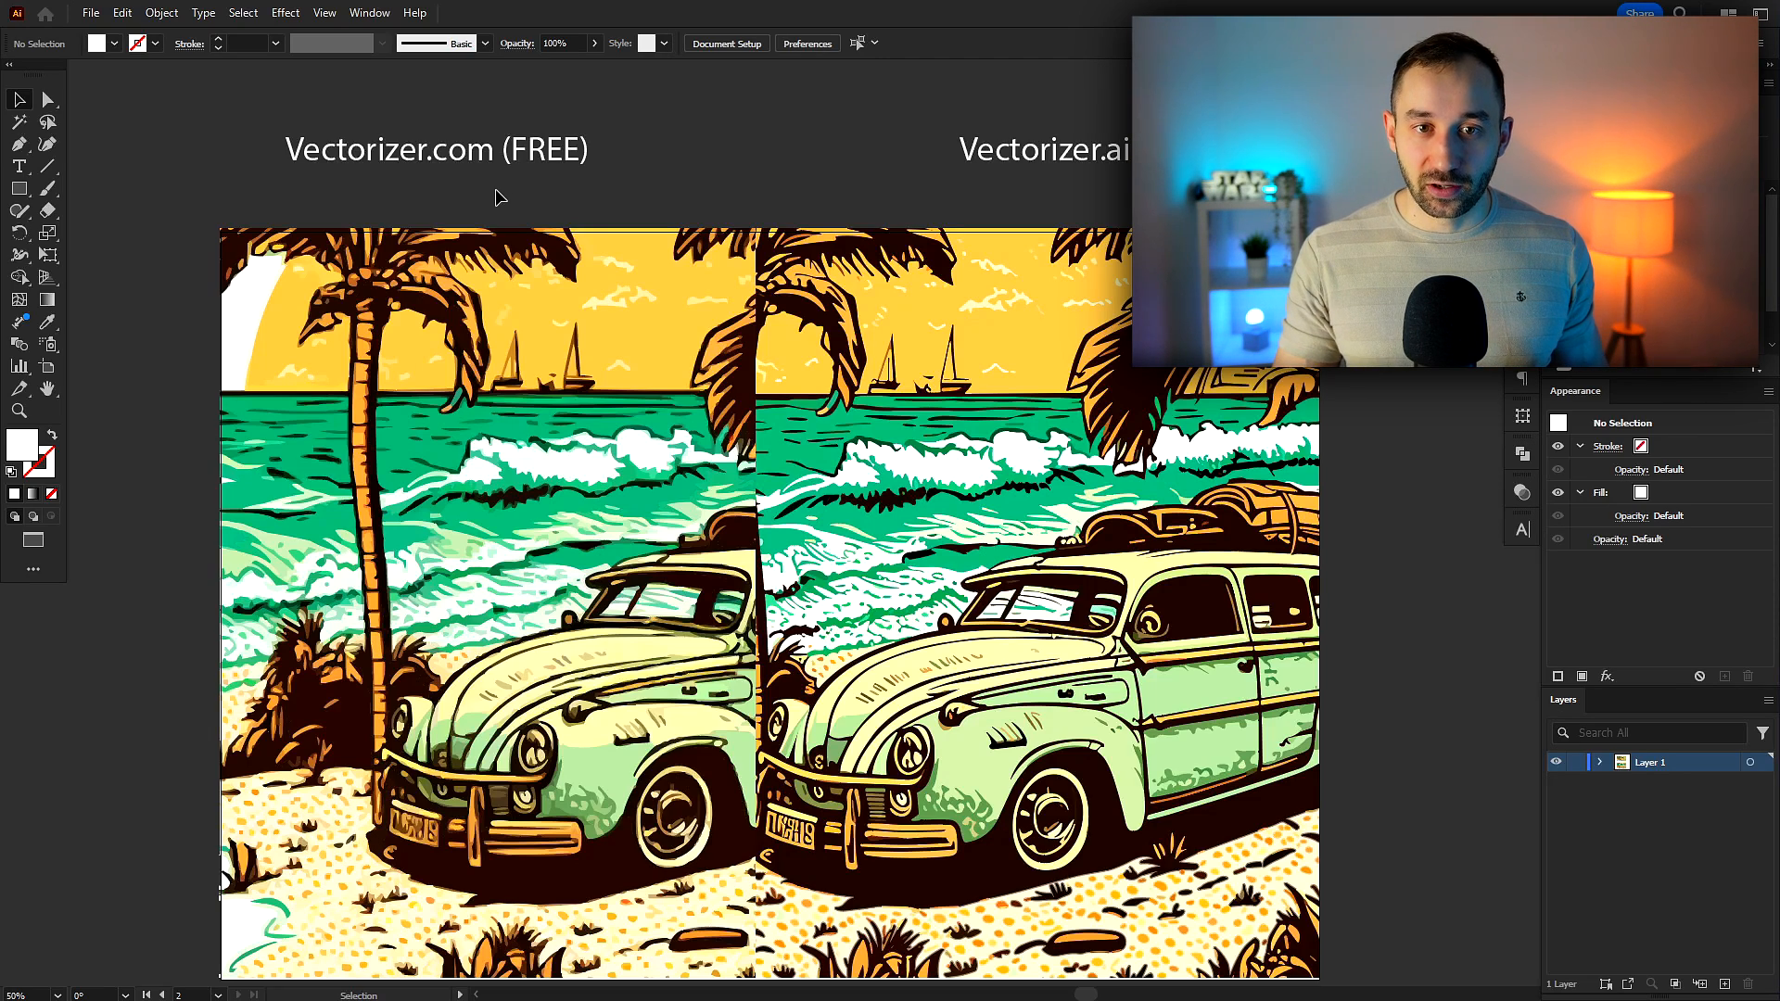